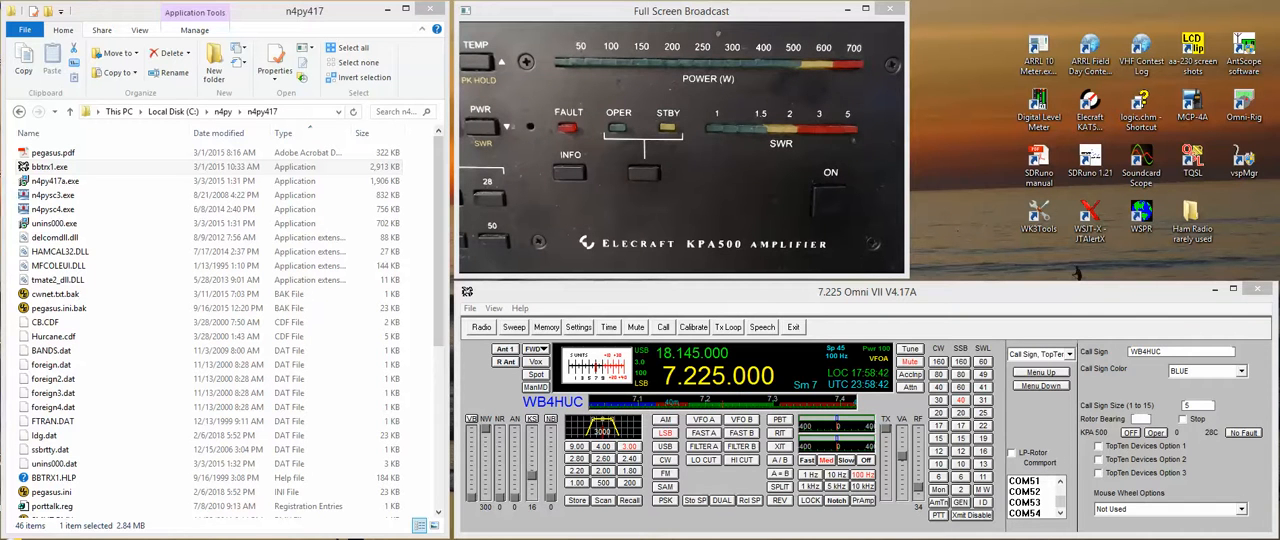
mouse_move(1036, 160)
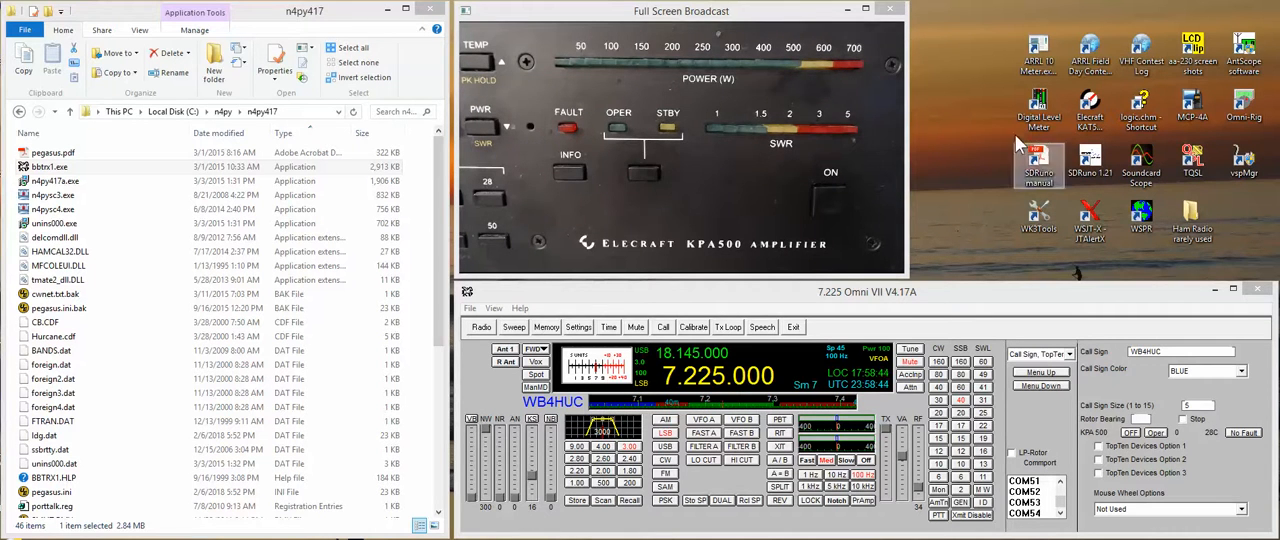
mouse_move(976, 82)
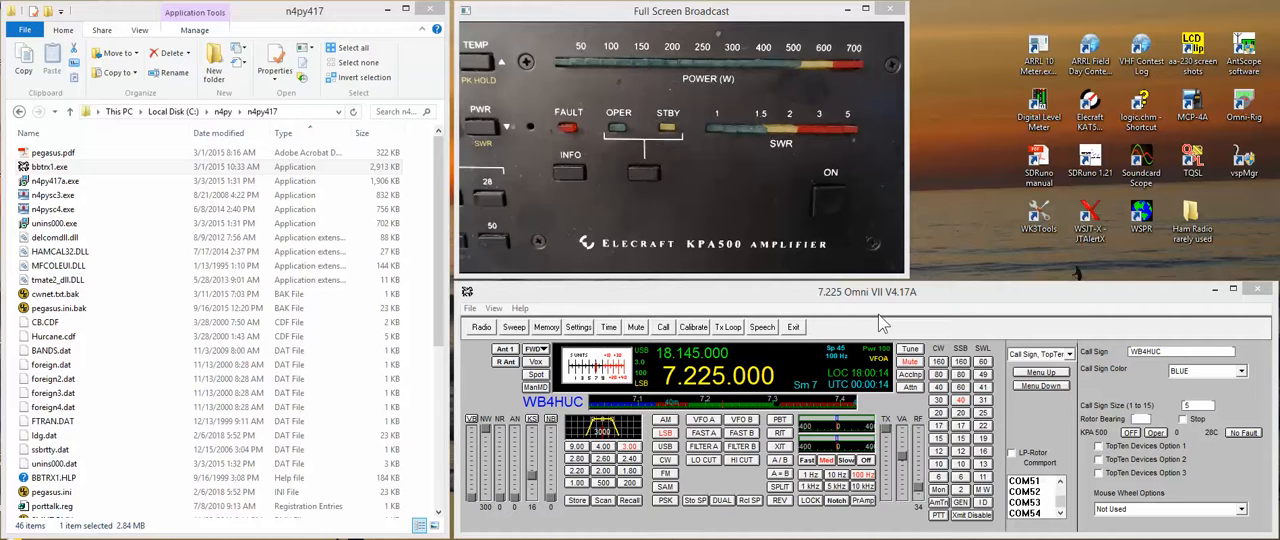
mouse_move(876, 90)
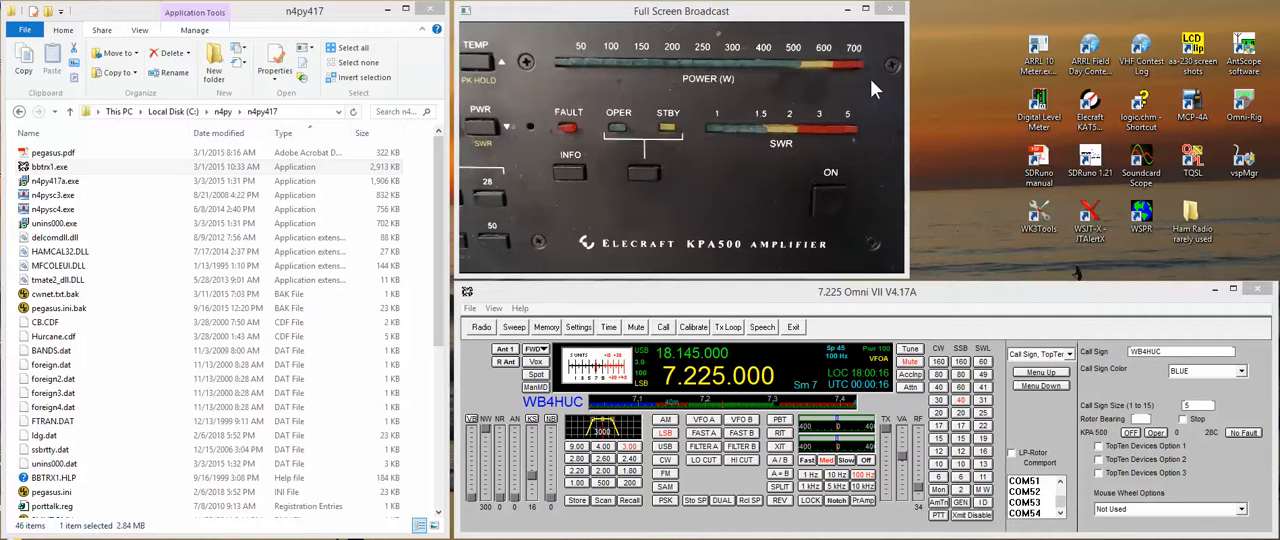
mouse_move(784, 184)
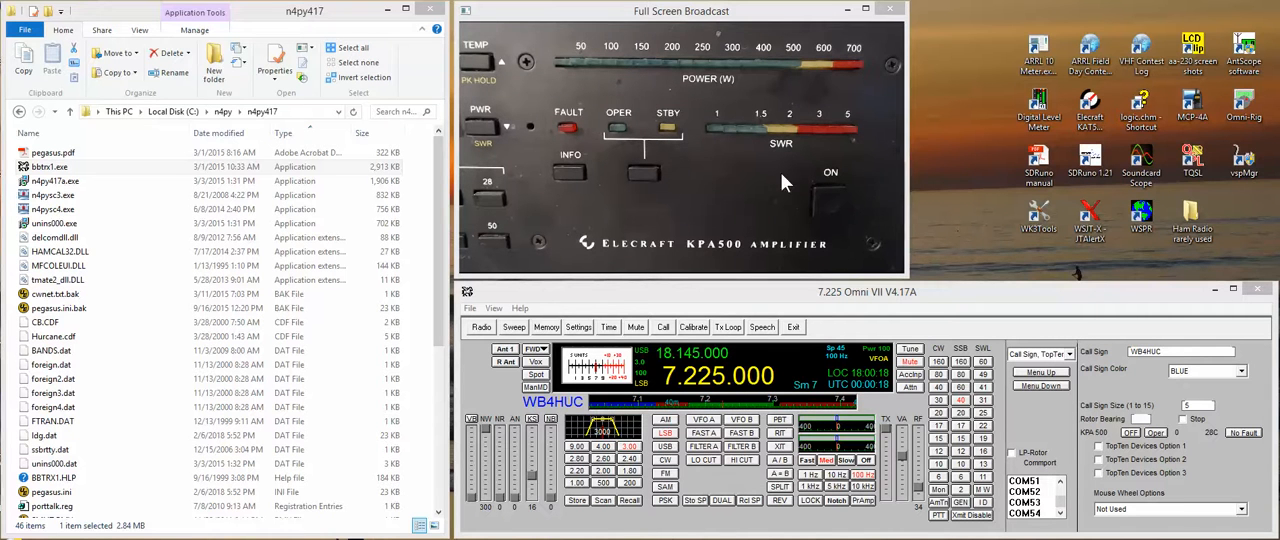
mouse_move(770, 148)
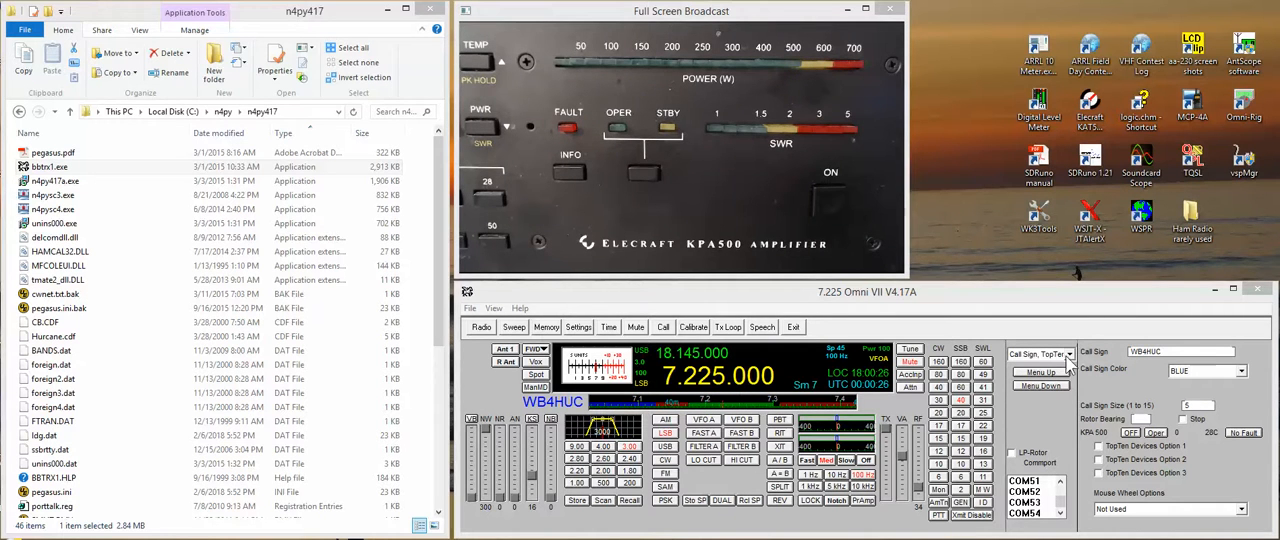
Navigate up from n4py417 to the parent n4py folder listing the version subfolders.
left_click(1036, 354)
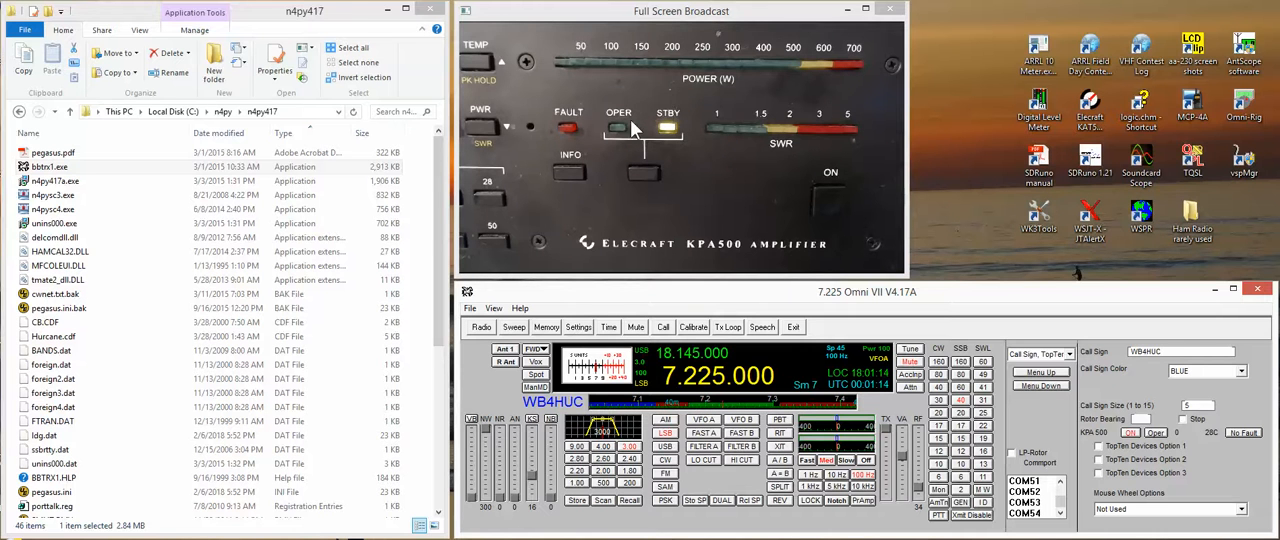
mouse_move(668, 152)
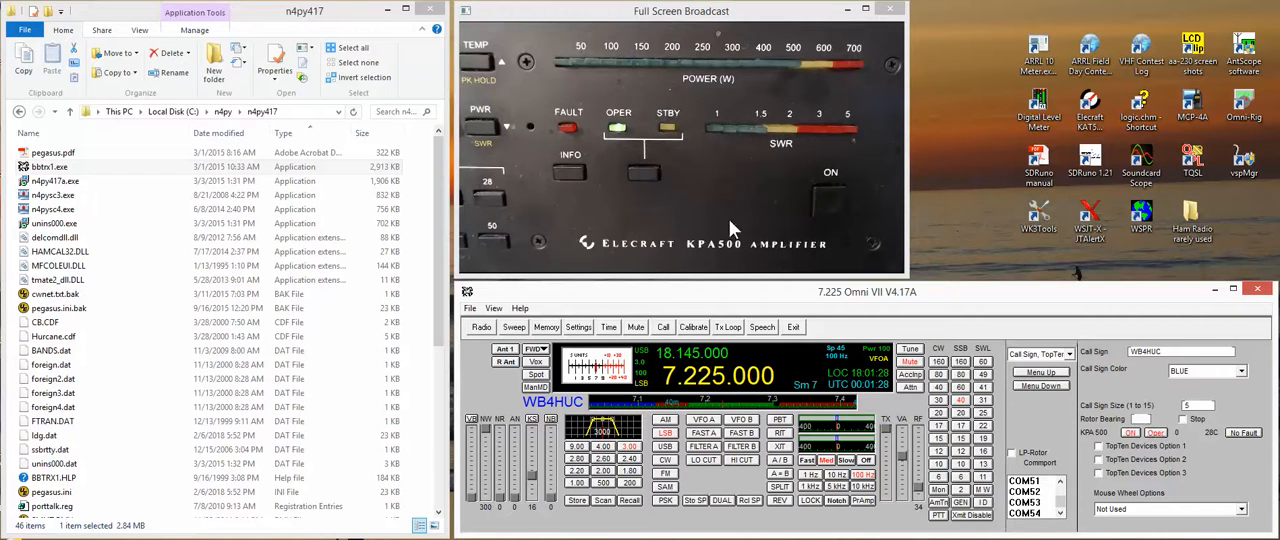
mouse_move(1228, 470)
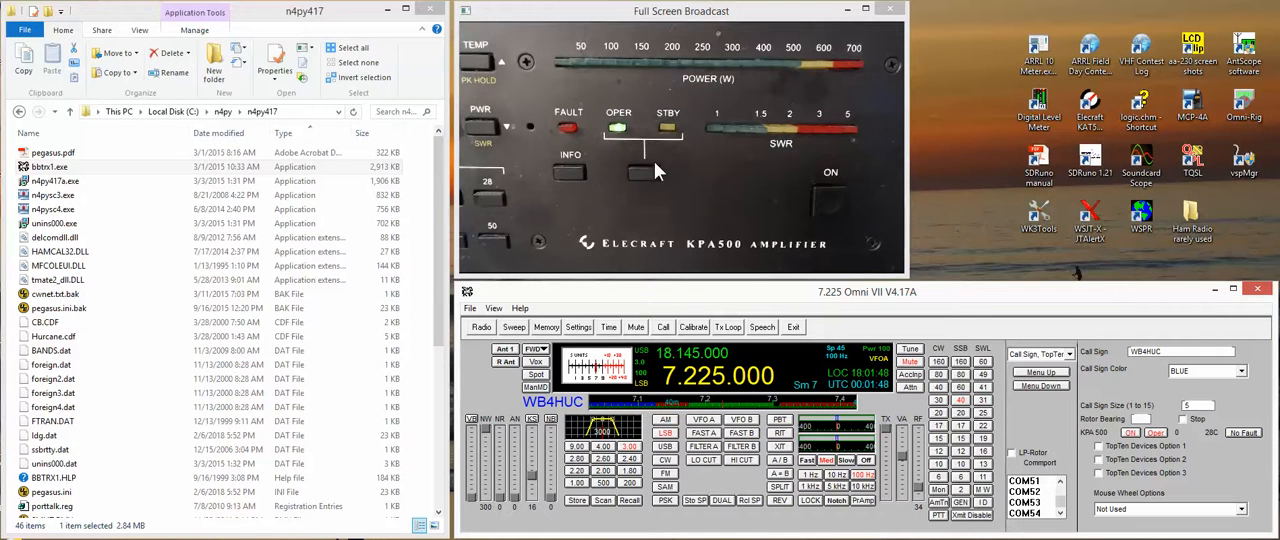
mouse_move(696, 168)
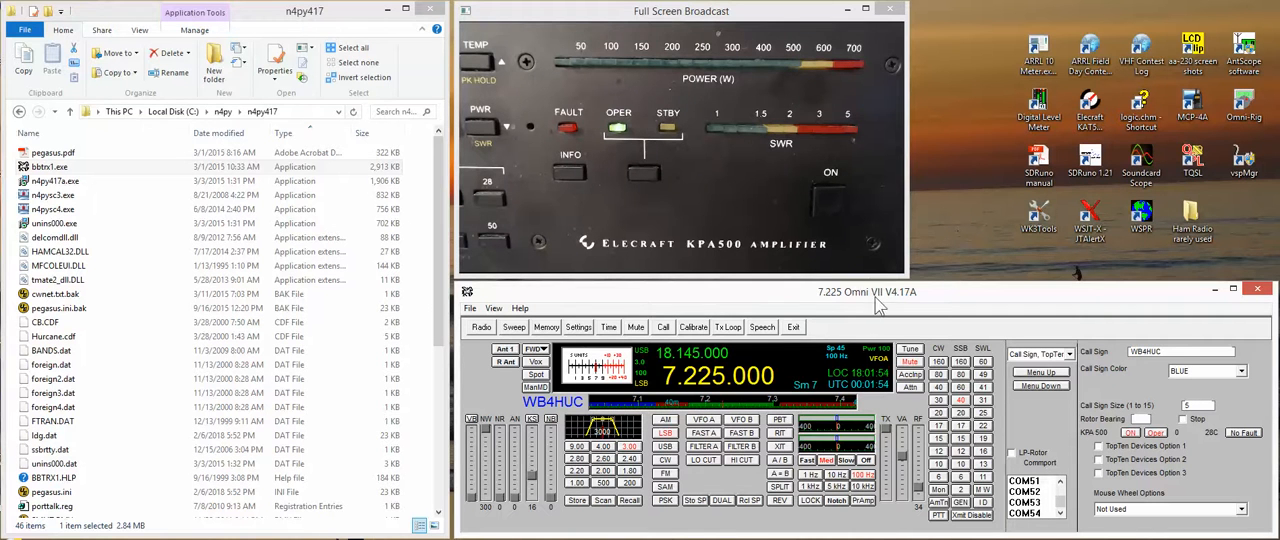
mouse_move(900, 302)
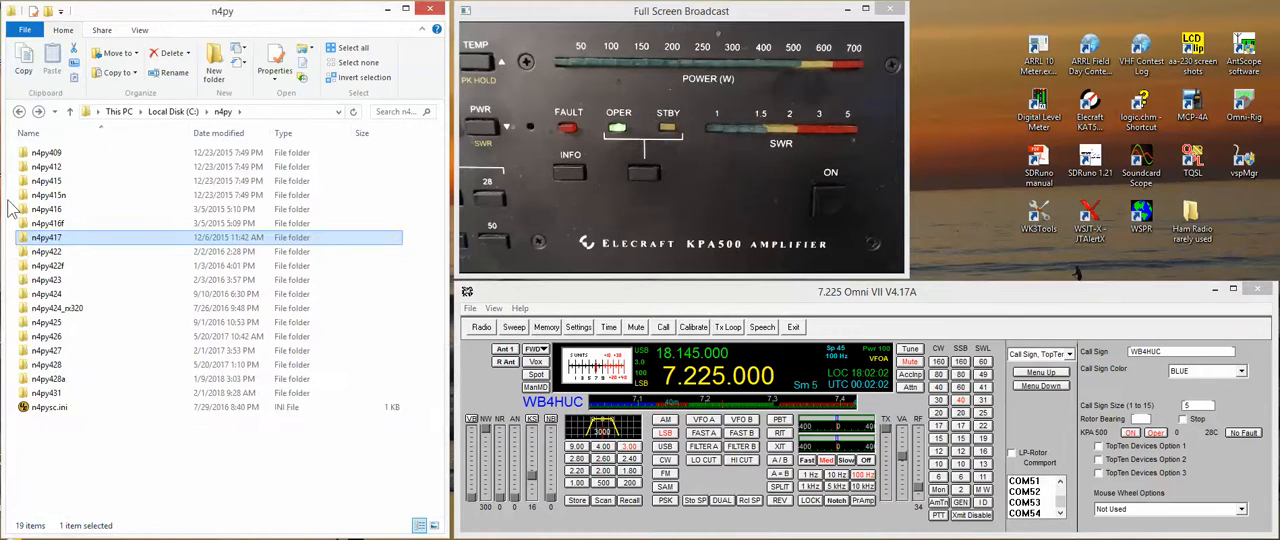
mouse_move(60, 244)
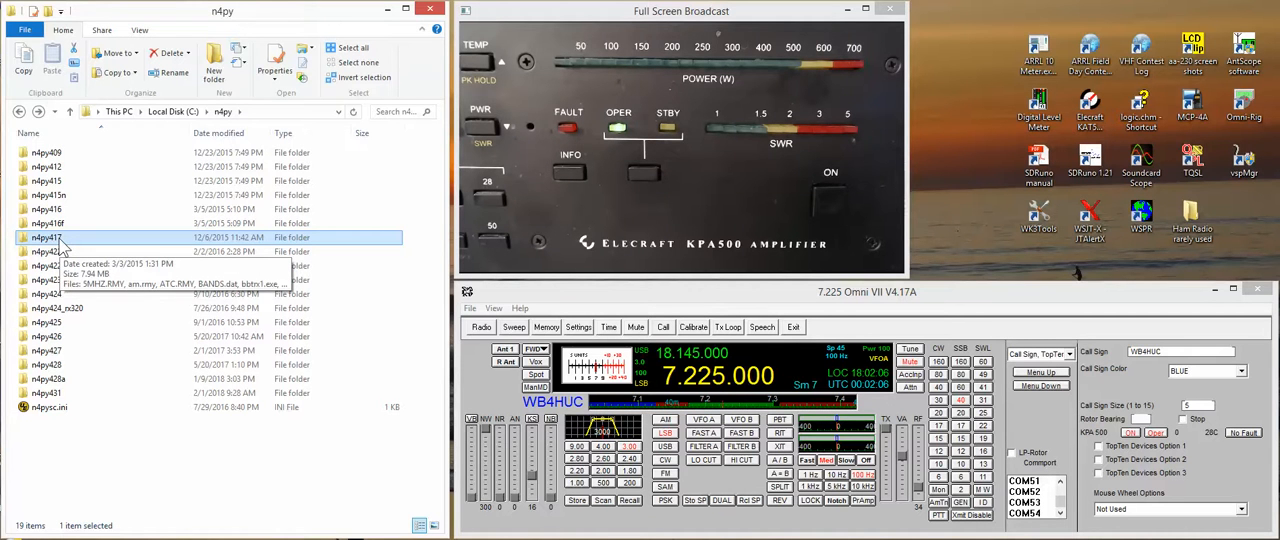
left_click(44, 252)
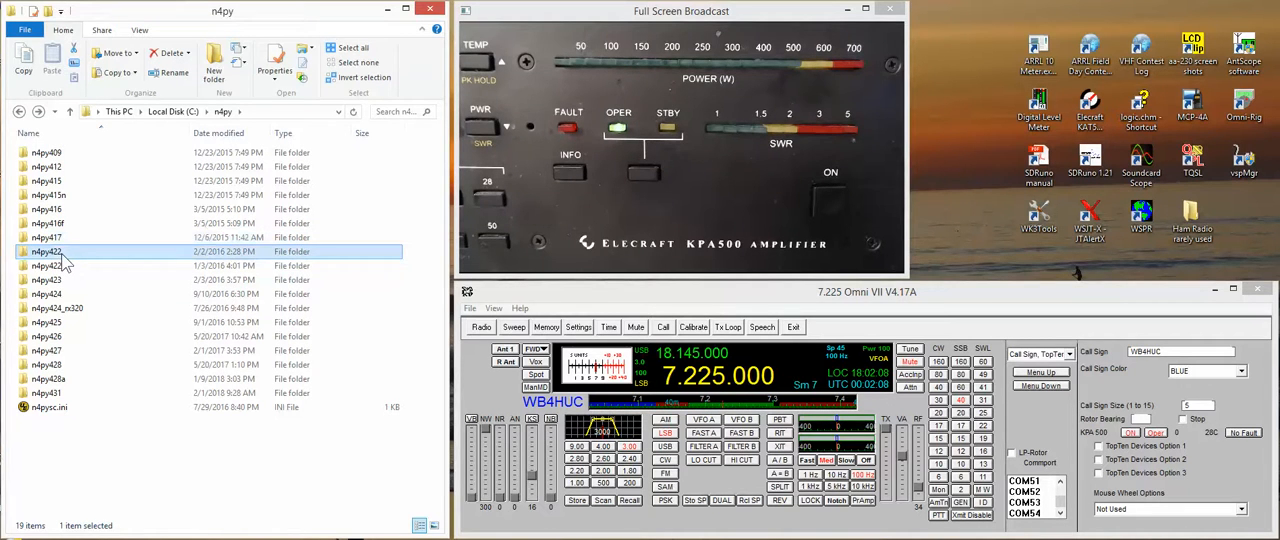
mouse_move(56, 252)
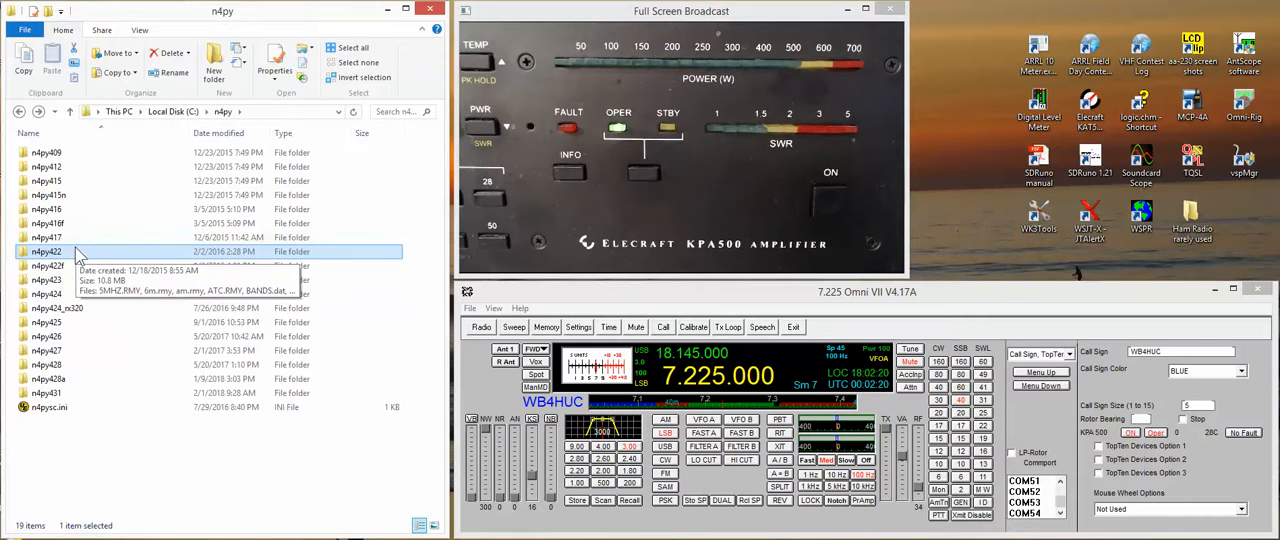
Close N4PY v4.17 and launch v4.31, showing the KPA500 Amp Window strip.
left_click(46, 292)
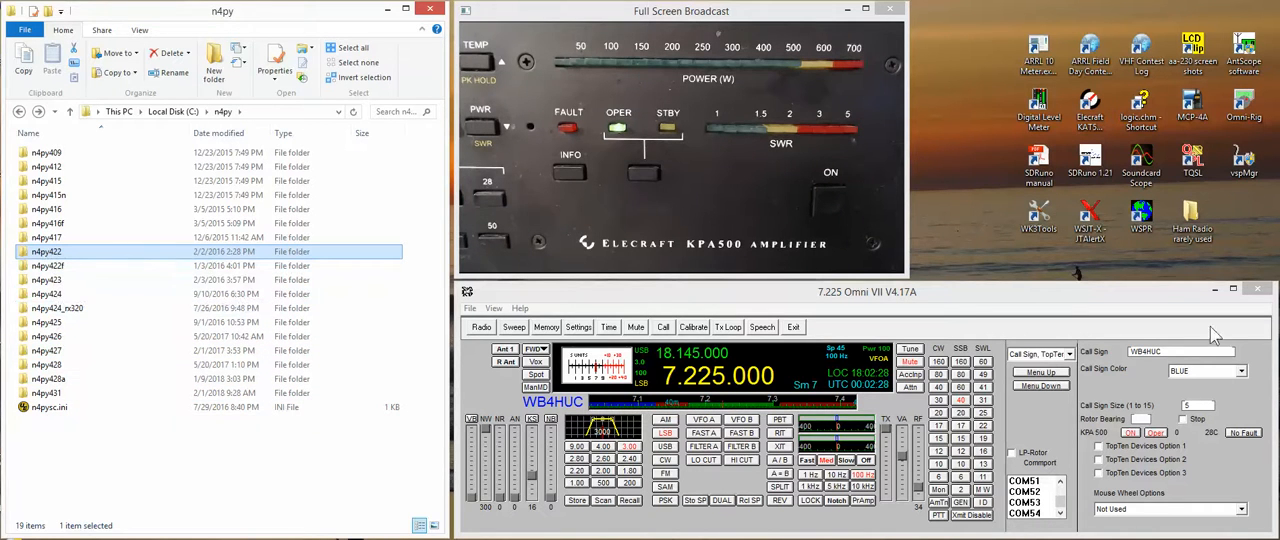
left_click(1260, 292)
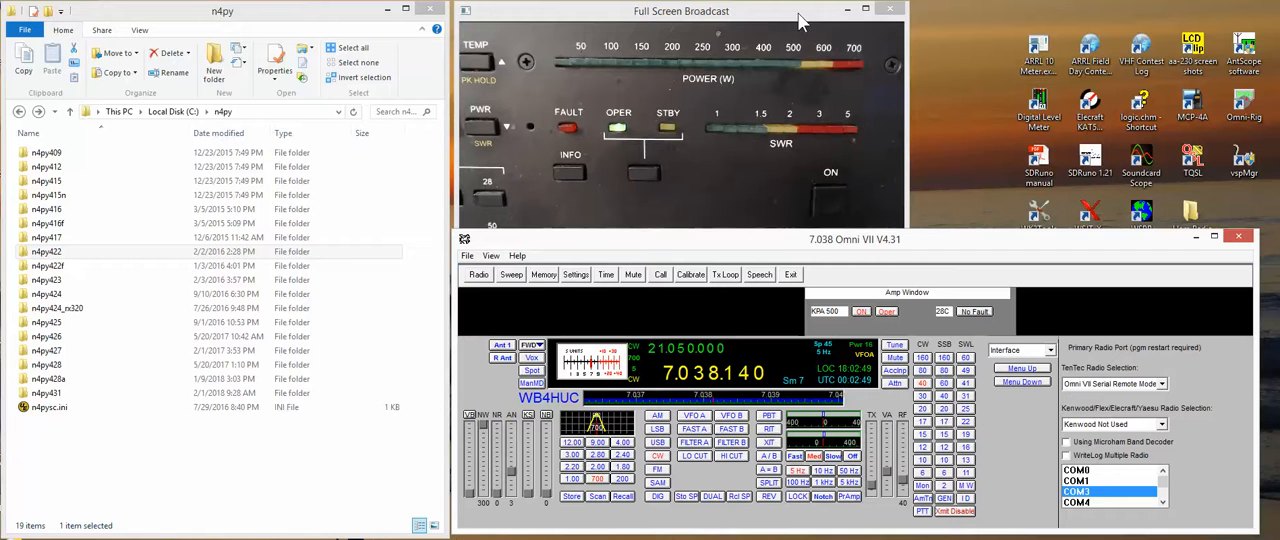
mouse_move(680, 222)
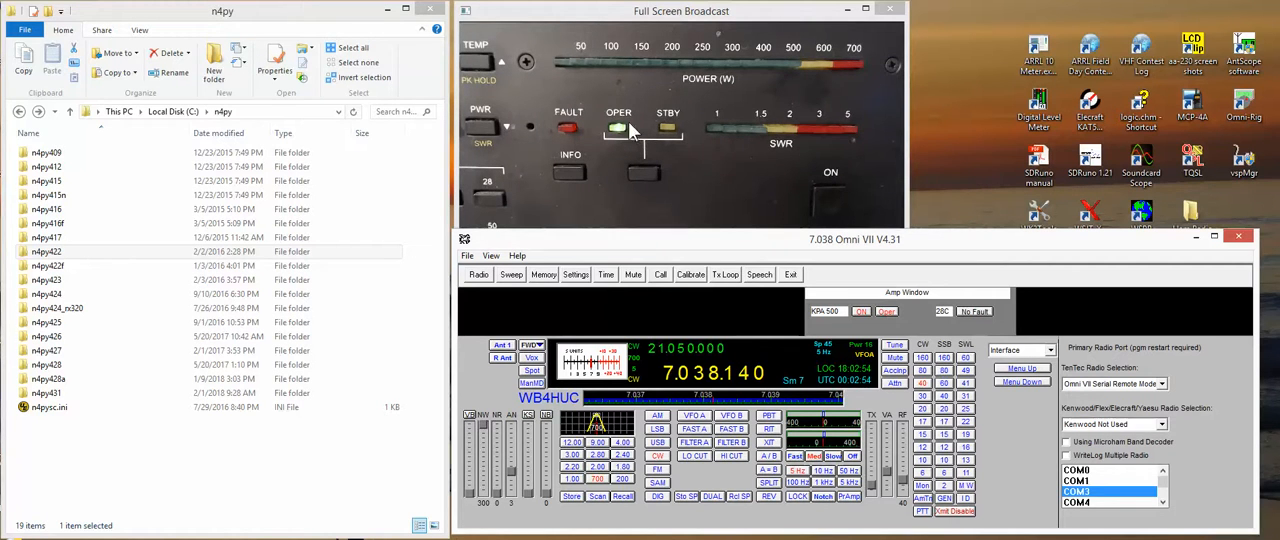
mouse_move(762, 250)
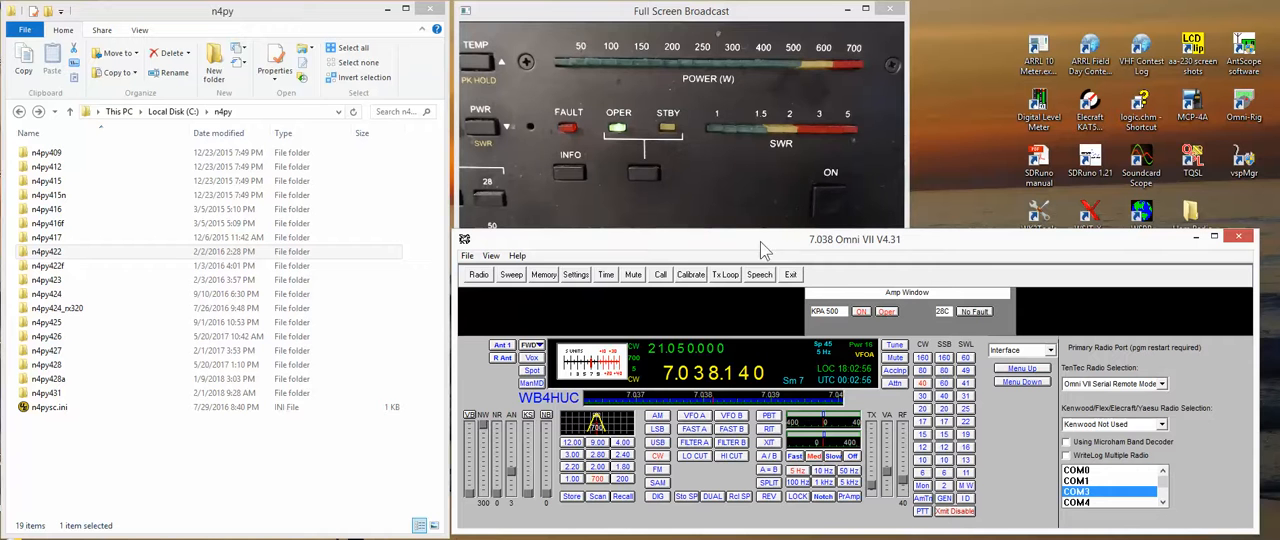
mouse_move(744, 256)
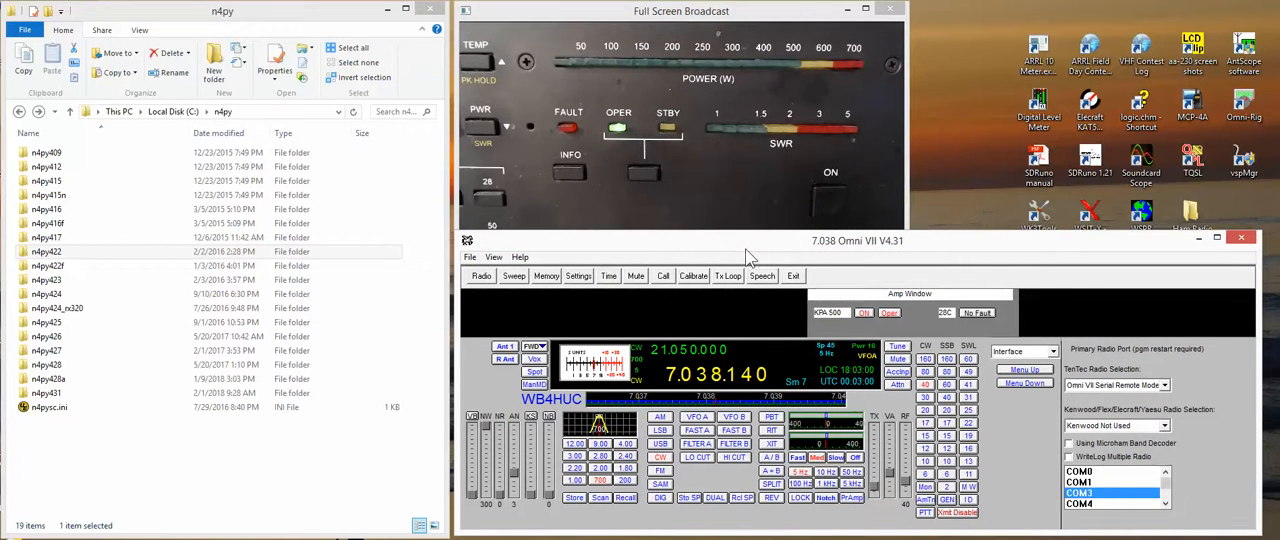
mouse_move(704, 230)
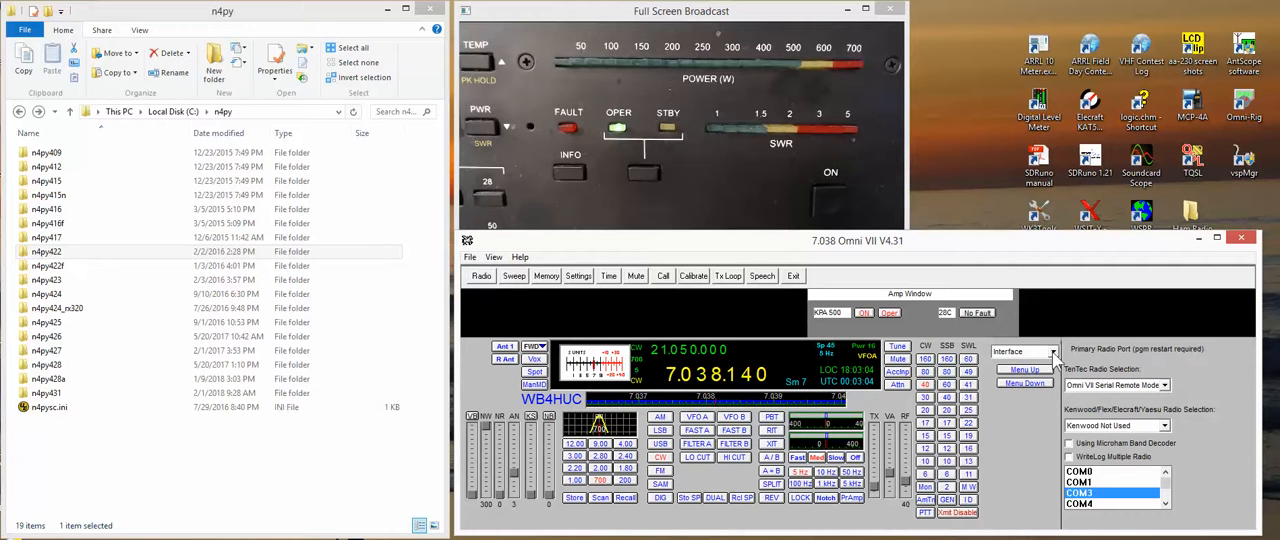
Switch the settings panel to the Call Sign, TopTen page showing WB4HUC in blue.
left_click(1024, 384)
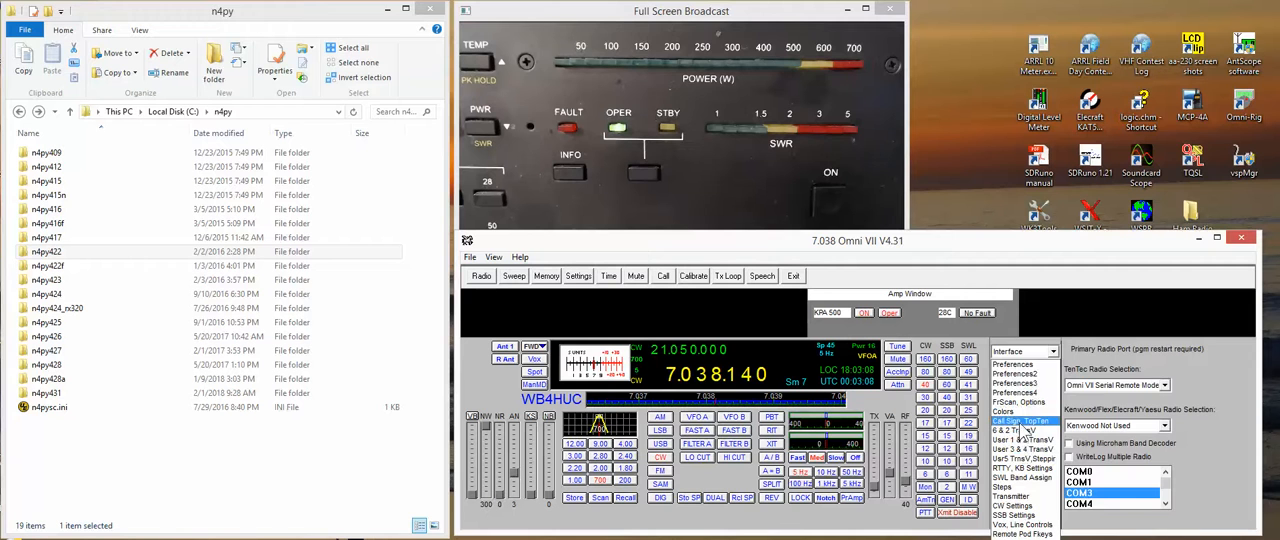
left_click(1008, 420)
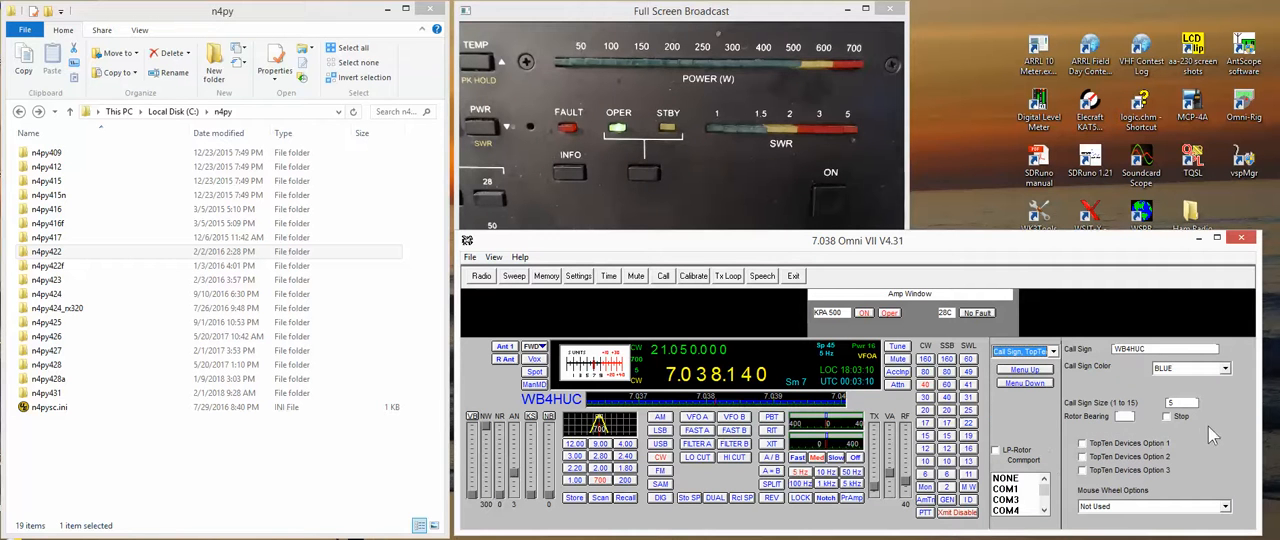
mouse_move(1116, 430)
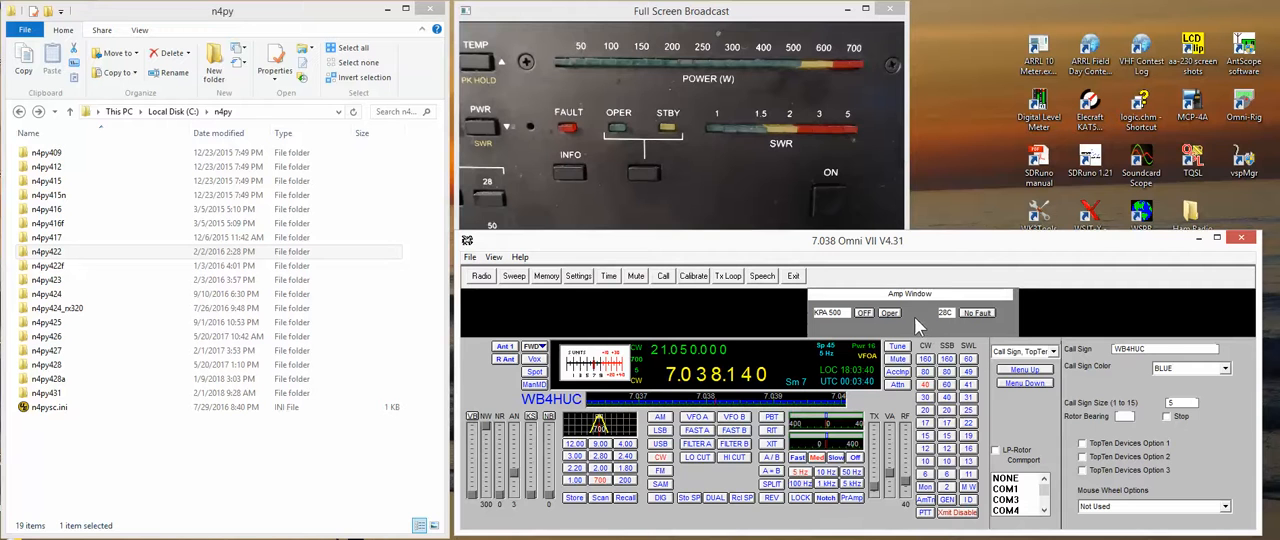
mouse_move(978, 320)
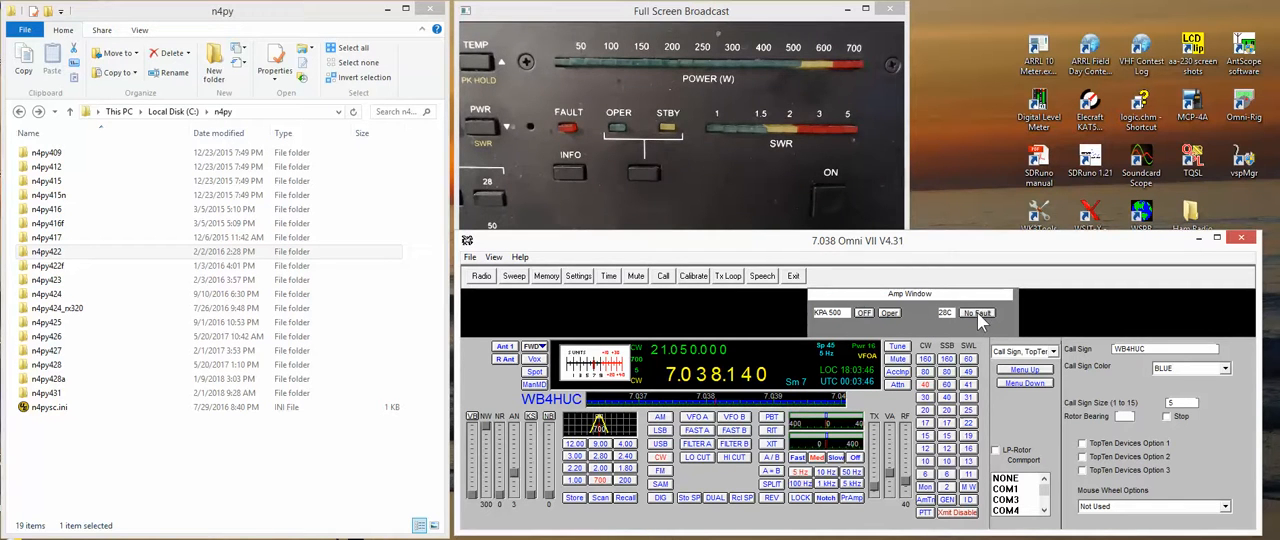
mouse_move(912, 320)
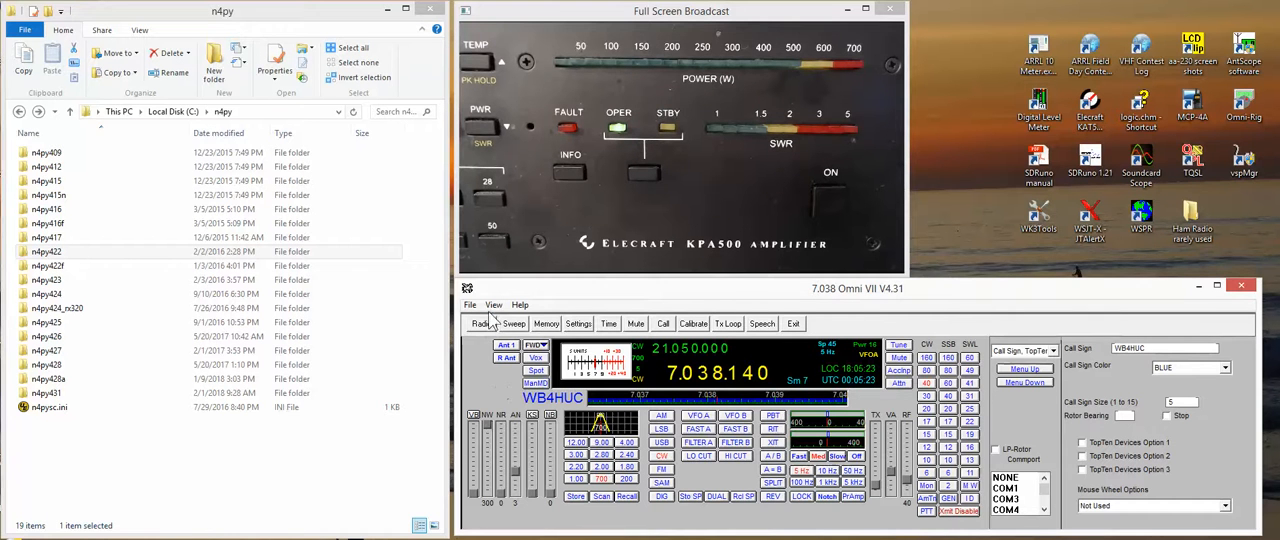
Show the View menu's panel display options, including Control Bar and Always On Top.
left_click(492, 304)
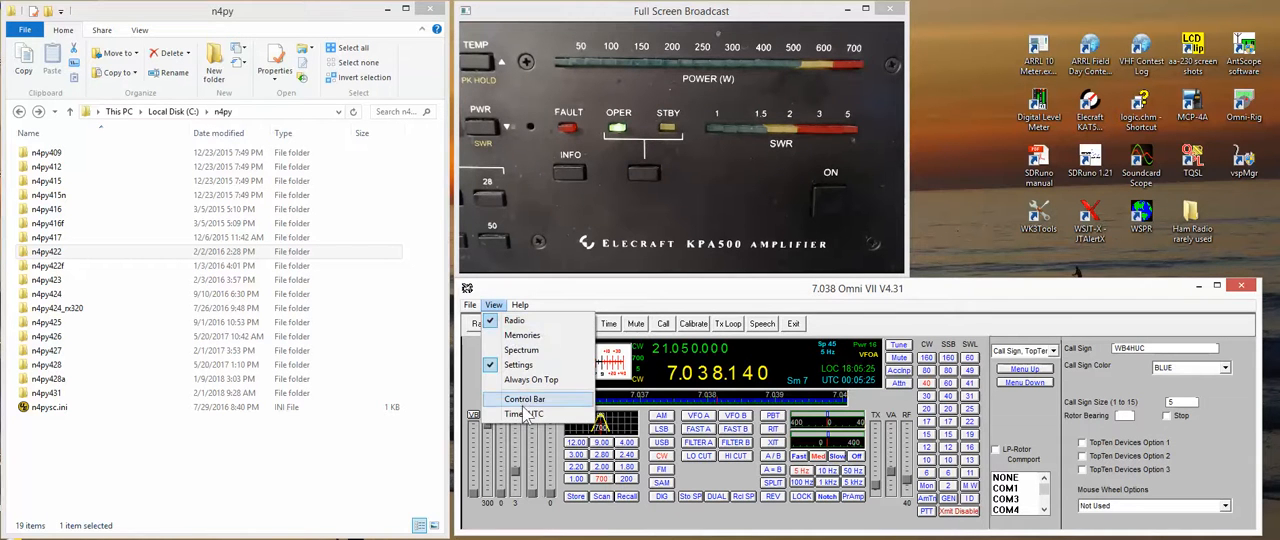